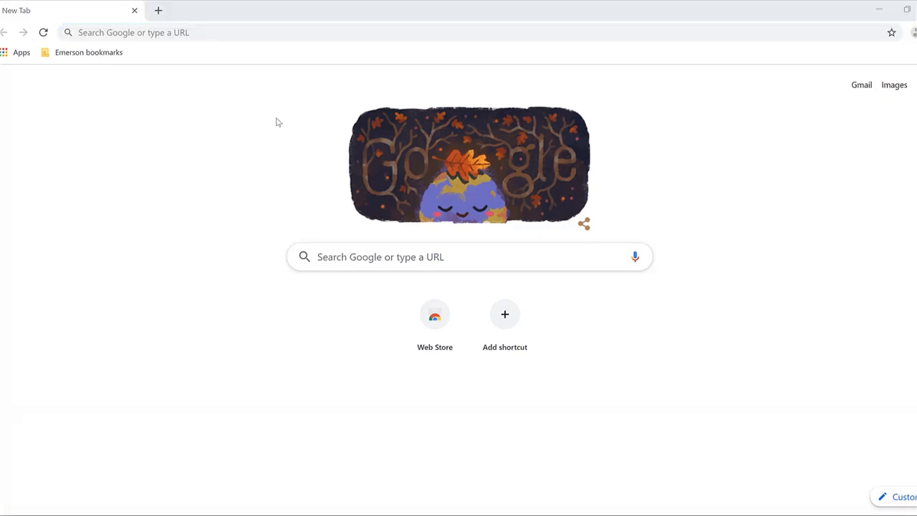
# - Go to climate.emerson.com and bring the Copeland Online Product Information link into view
pyautogui.click(245, 32)
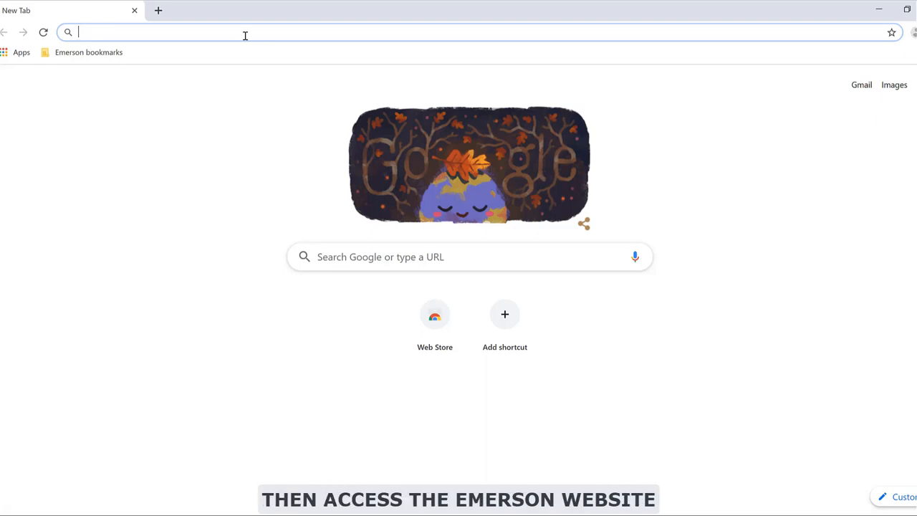
pyautogui.write('climate.emerson.com/en-us')
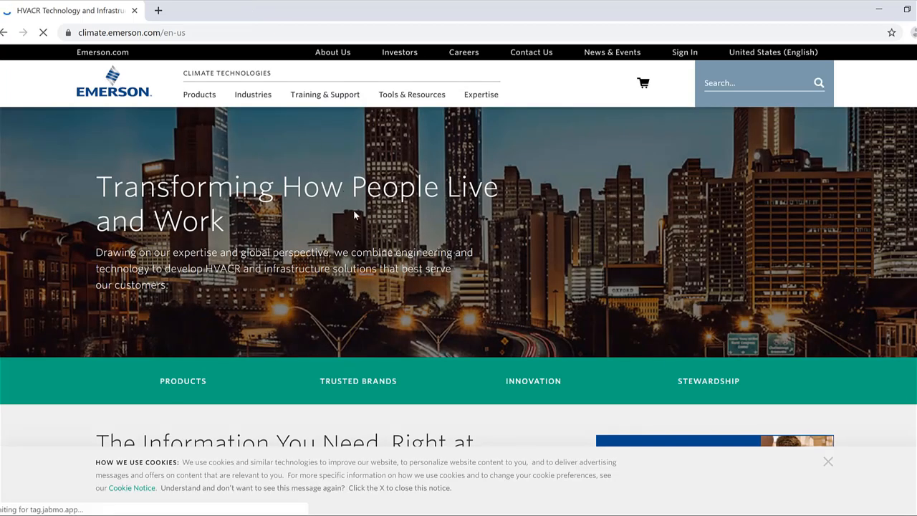
pyautogui.scroll(-3)
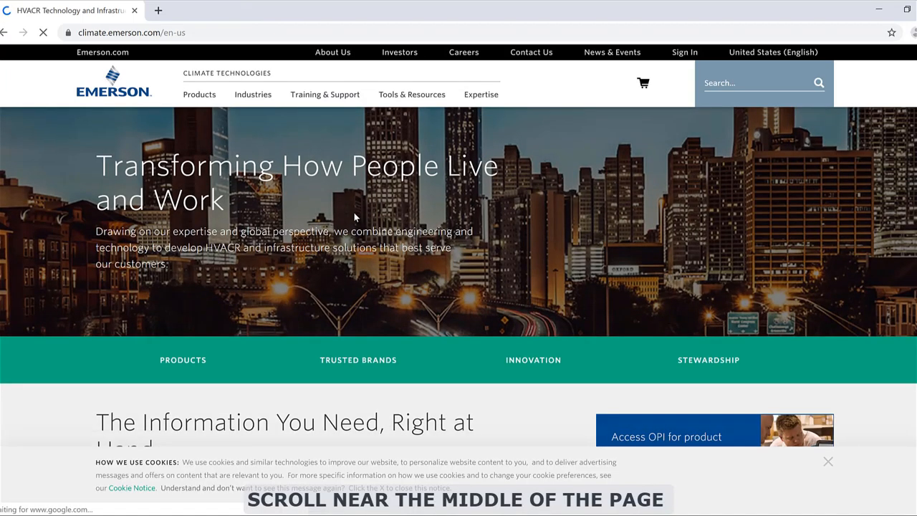
pyautogui.scroll(-3)
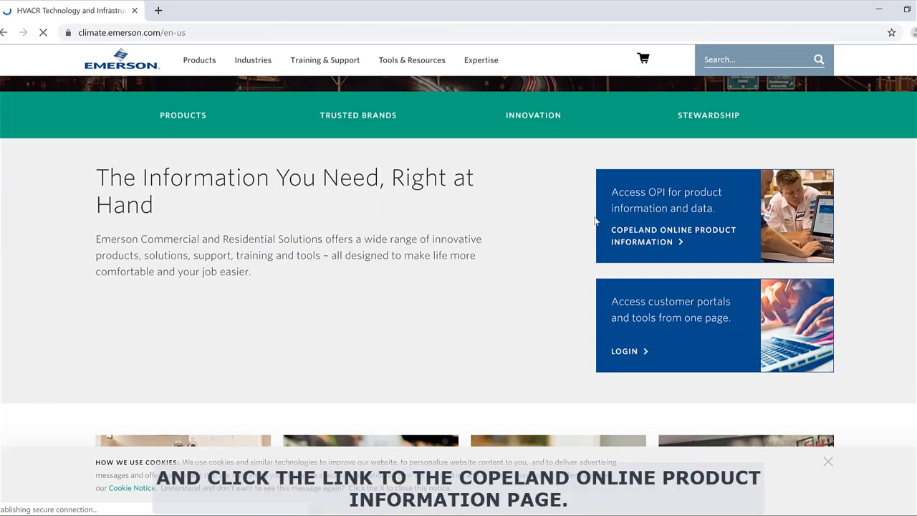
# - Enter the Copeland Online Product Information site from the Emerson page
pyautogui.click(672, 235)
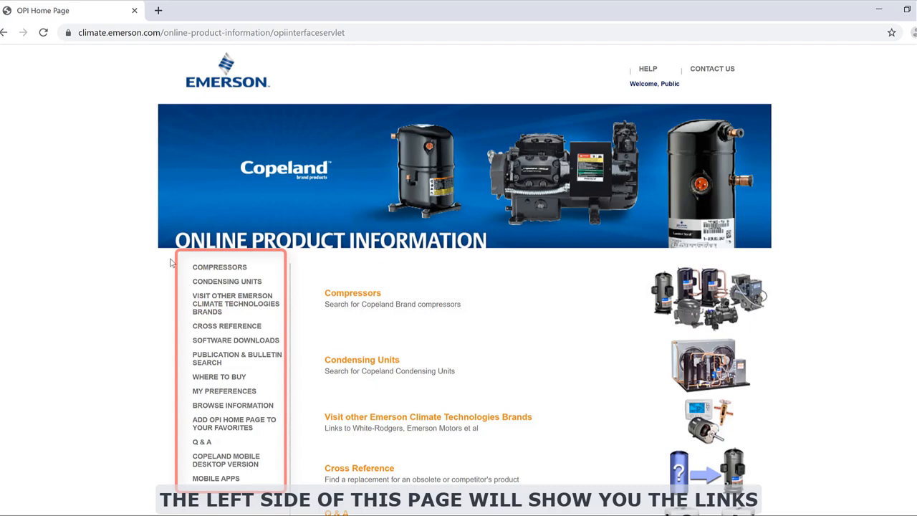
pyautogui.moveTo(166, 306)
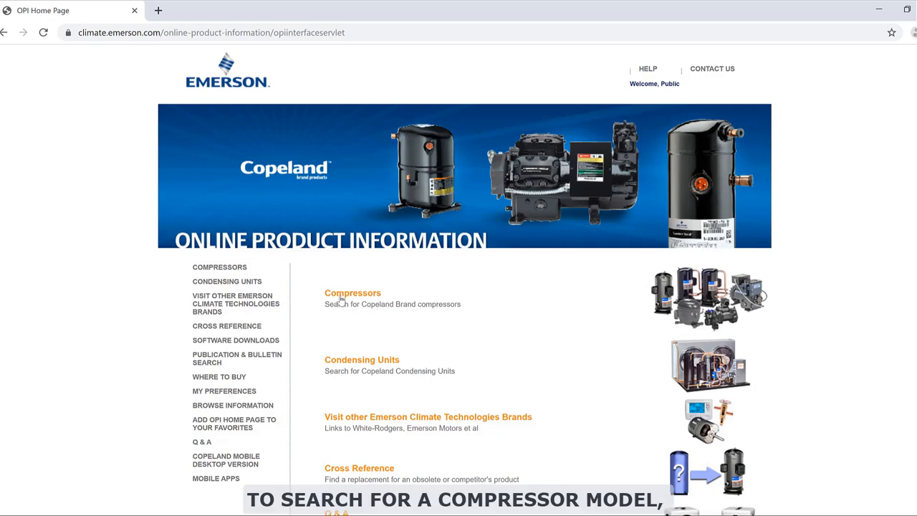
# - Go to the compressor search and review the Product Type, Application, Refrigerant and Phase choices, leaving all at All
pyautogui.click(352, 292)
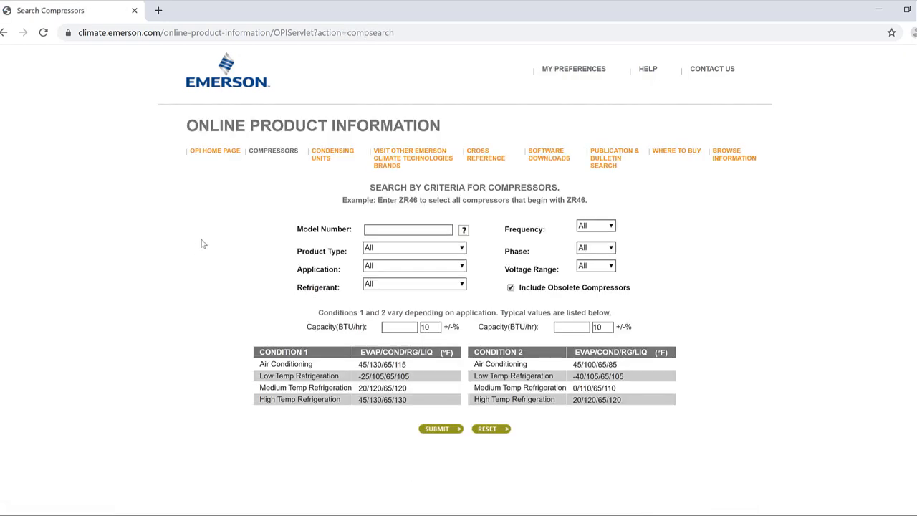
pyautogui.moveTo(247, 229)
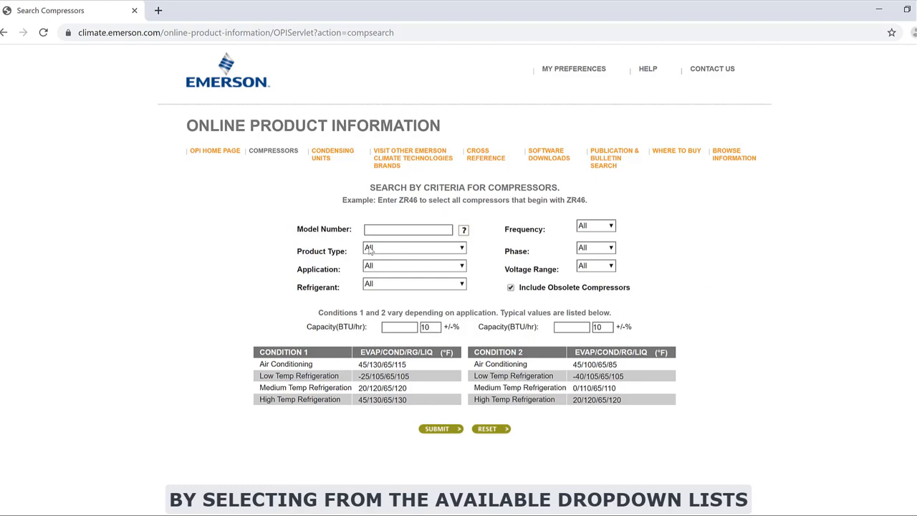
pyautogui.click(413, 247)
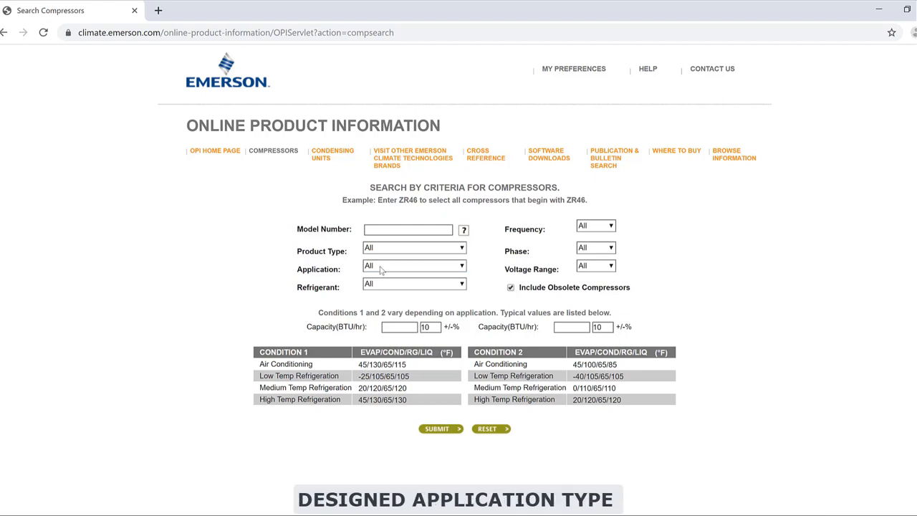
pyautogui.click(414, 265)
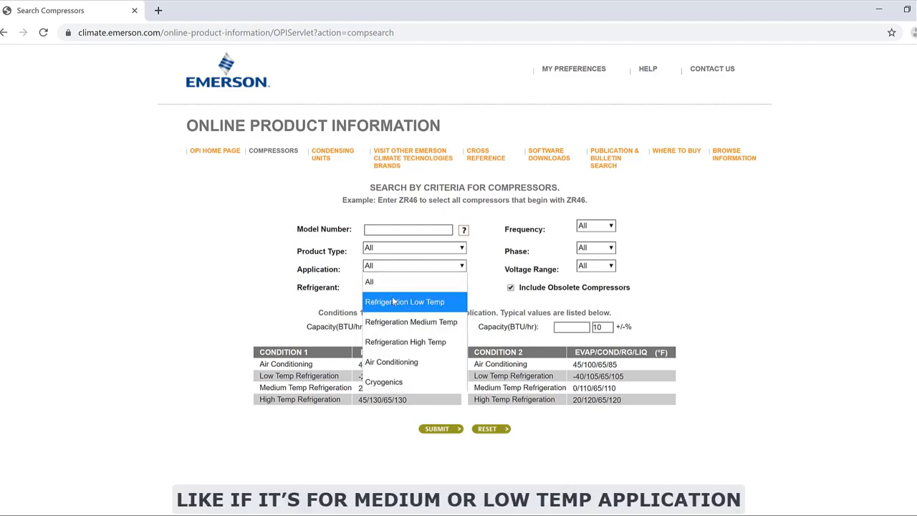
pyautogui.moveTo(391, 361)
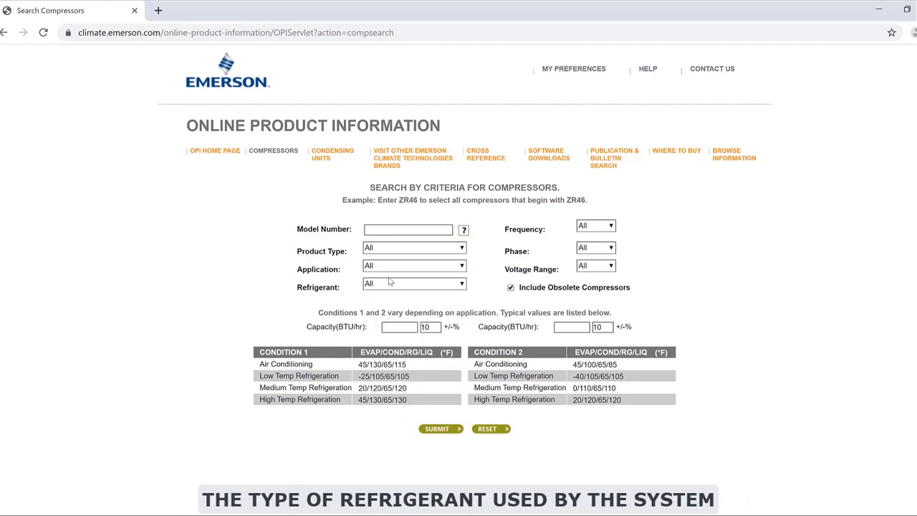
pyautogui.click(412, 286)
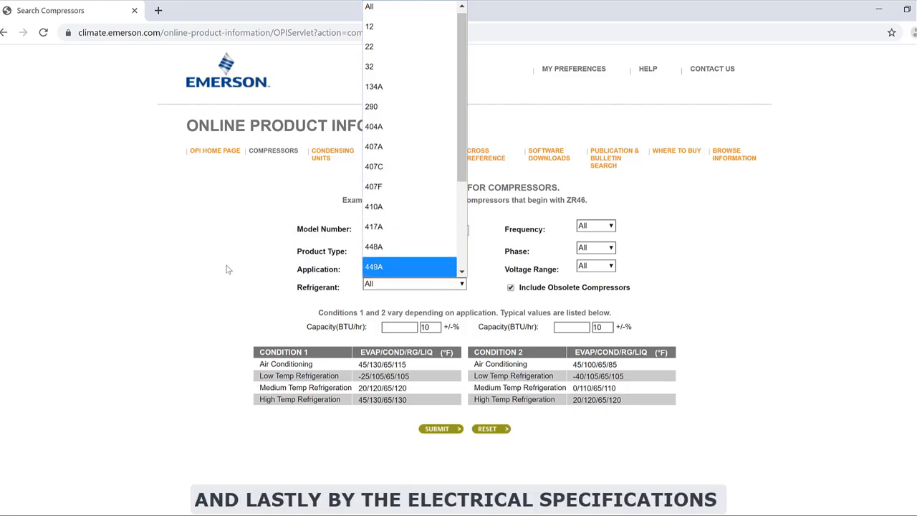
pyautogui.click(596, 250)
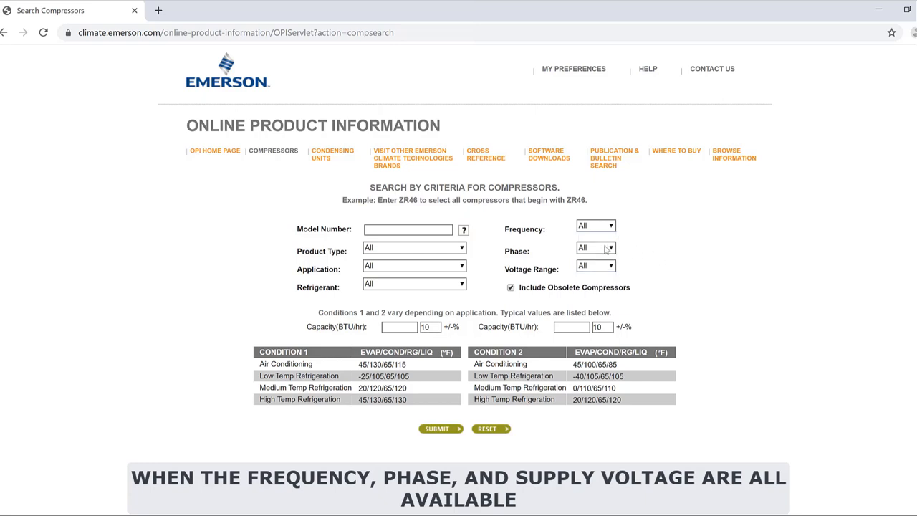
pyautogui.click(596, 246)
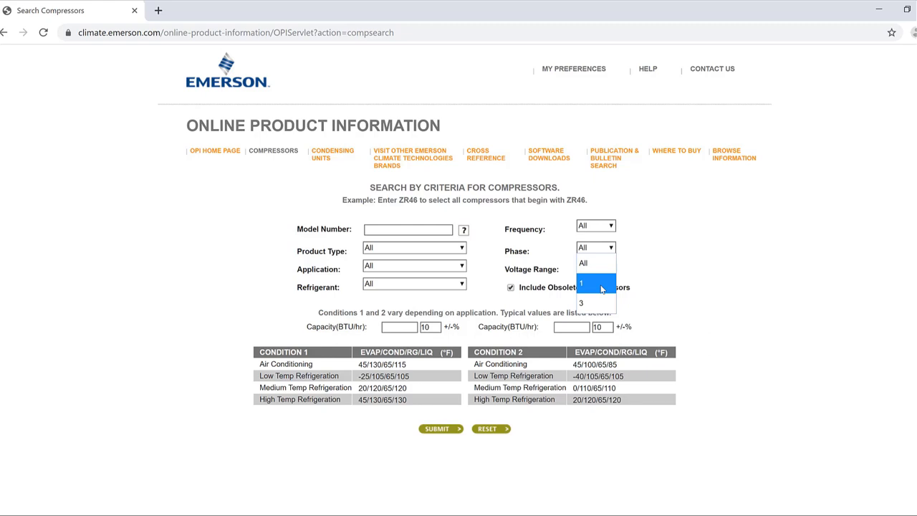
pyautogui.moveTo(665, 261)
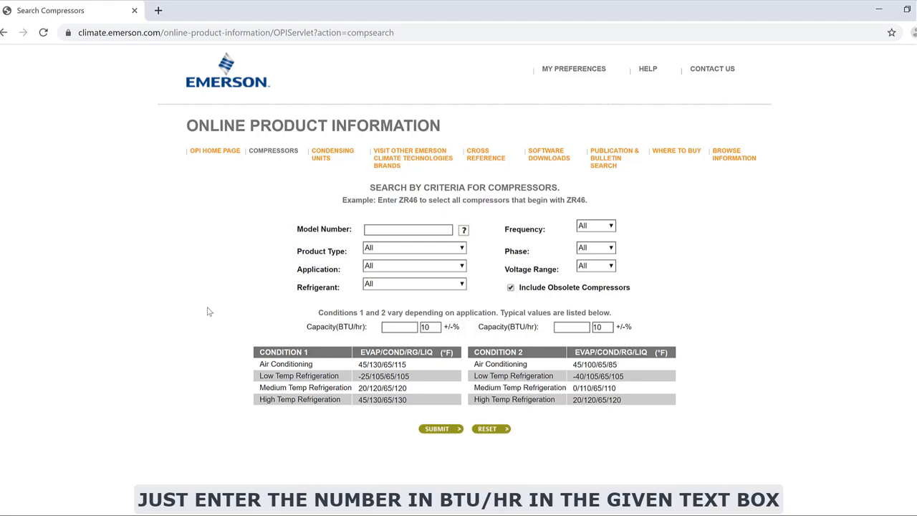
pyautogui.moveTo(265, 361)
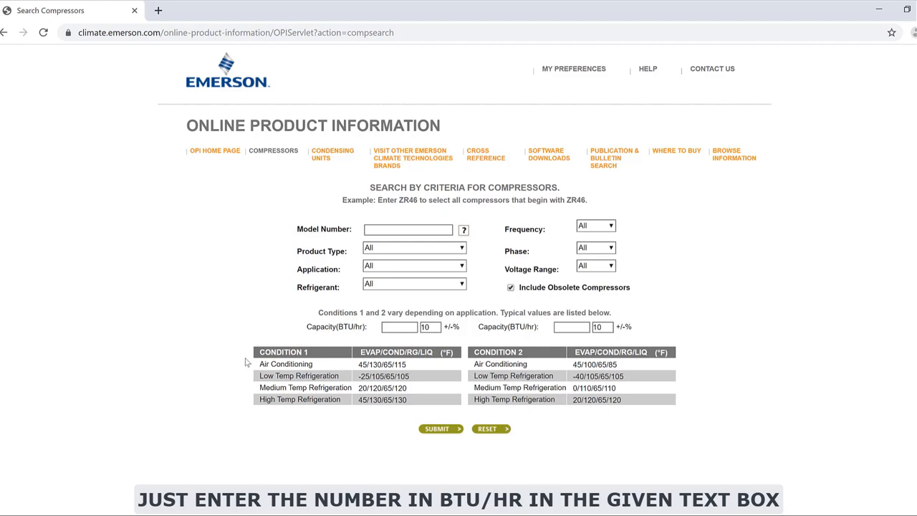
pyautogui.moveTo(250, 381)
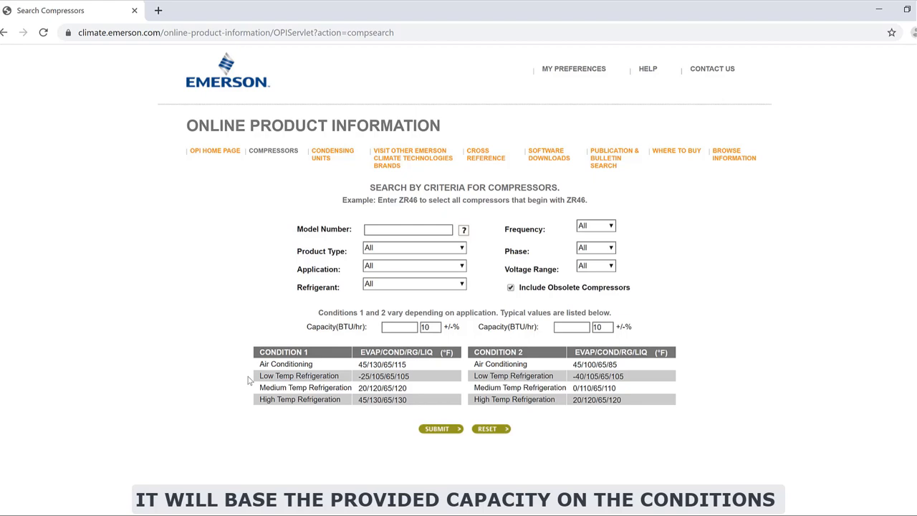
pyautogui.moveTo(246, 390)
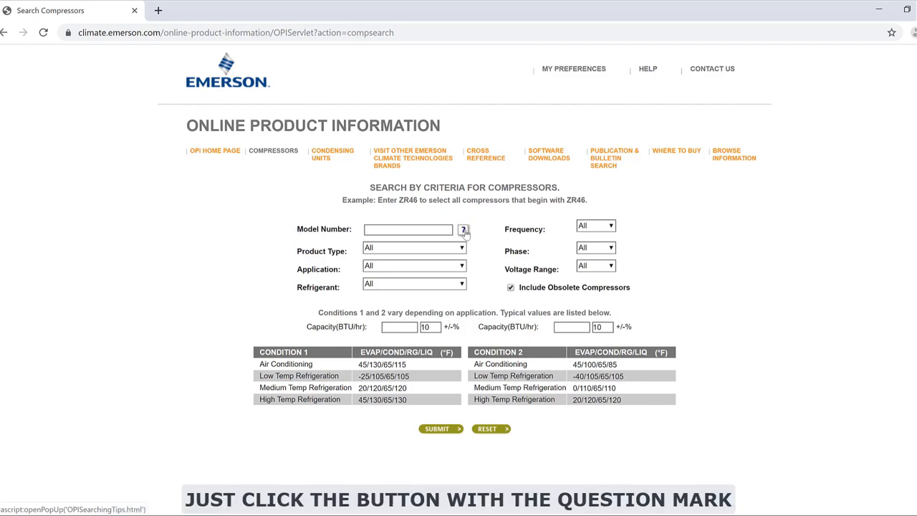
pyautogui.click(465, 229)
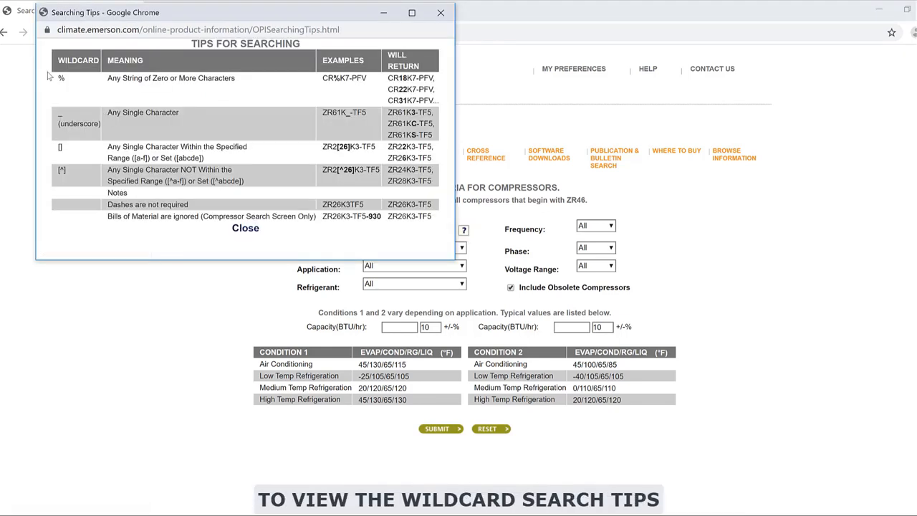
pyautogui.moveTo(44, 214)
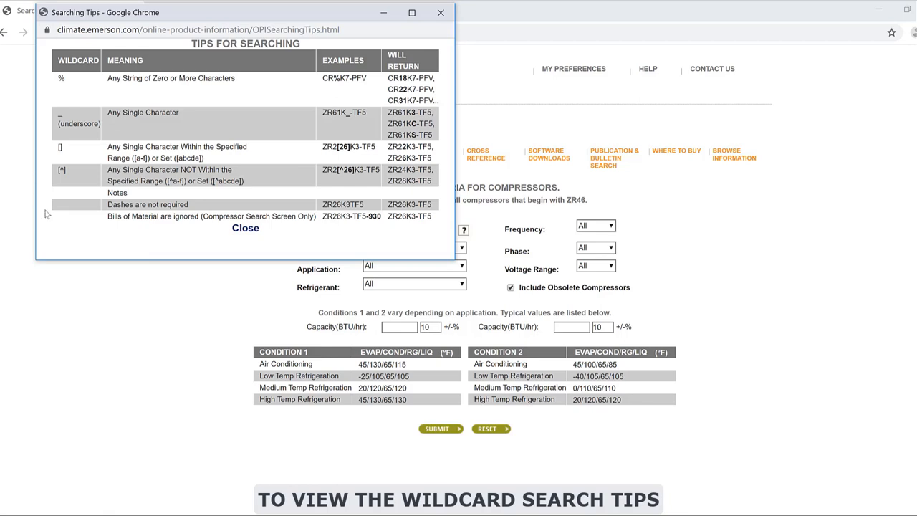
pyautogui.moveTo(83, 232)
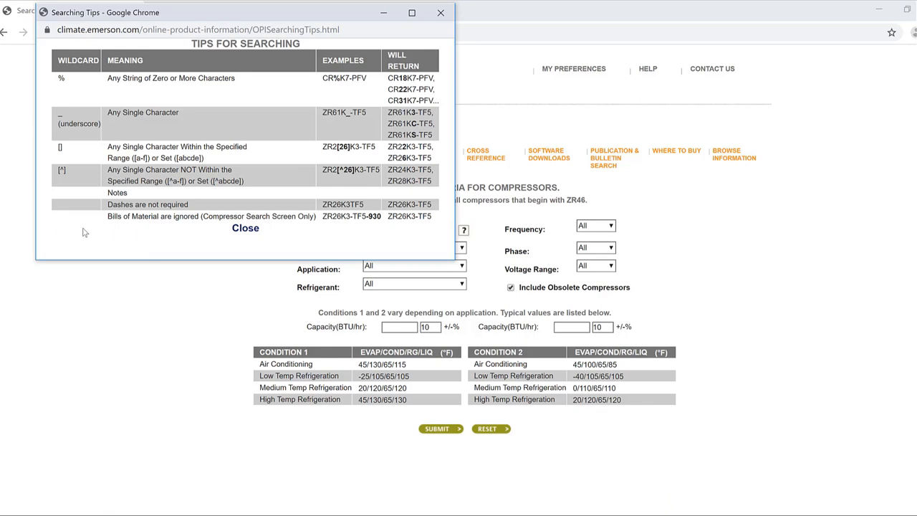
pyautogui.moveTo(187, 230)
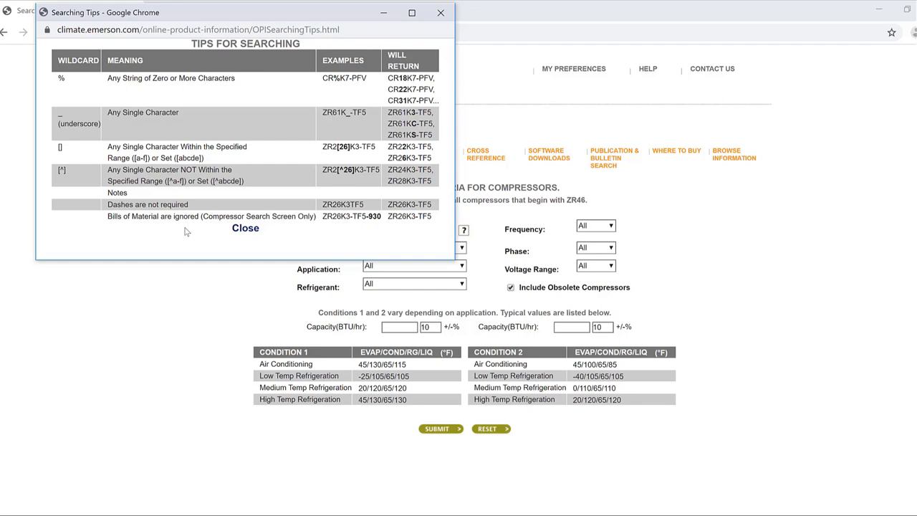
pyautogui.click(245, 228)
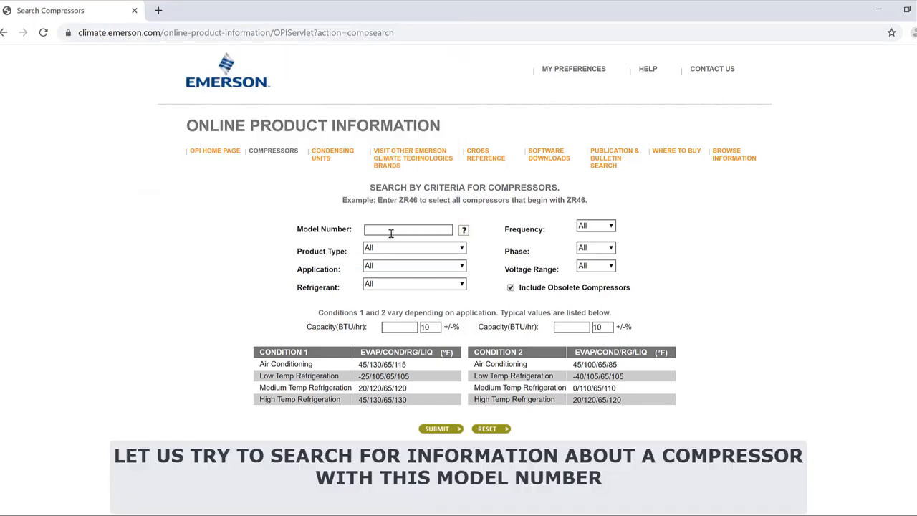
# - Search for model RST64C1E-CAV and review the four matching compressor variants
pyautogui.write('rst64c1e')
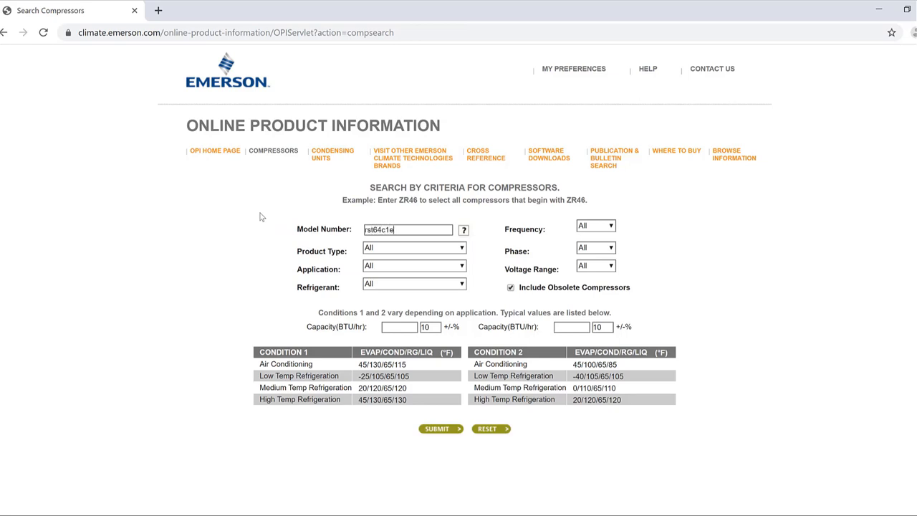
pyautogui.write('-cav')
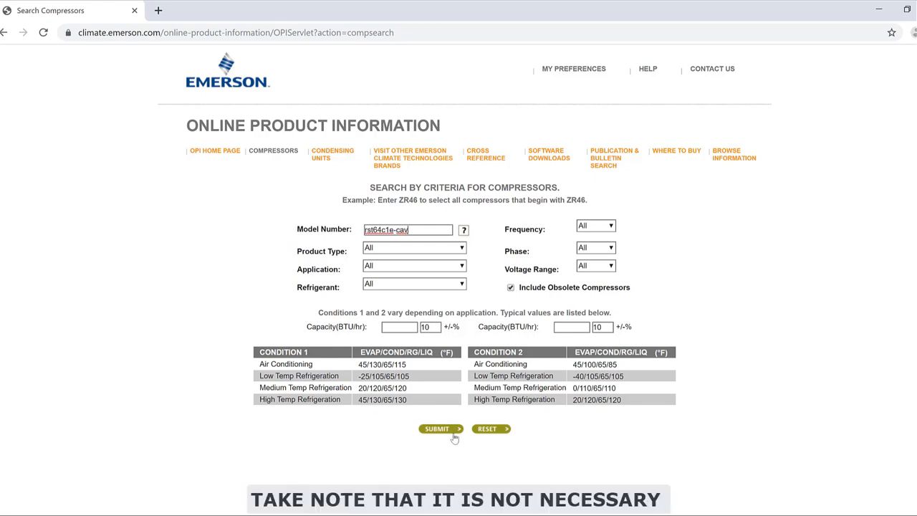
pyautogui.click(437, 428)
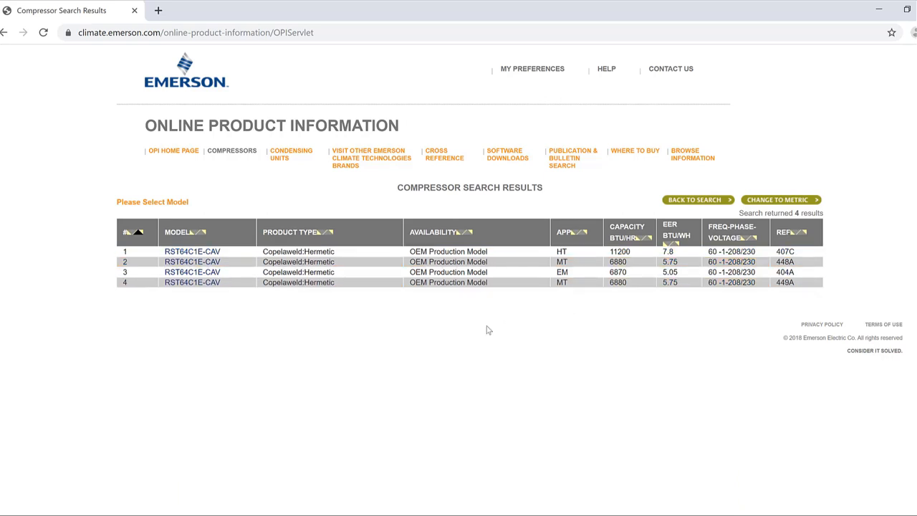
pyautogui.moveTo(194, 282)
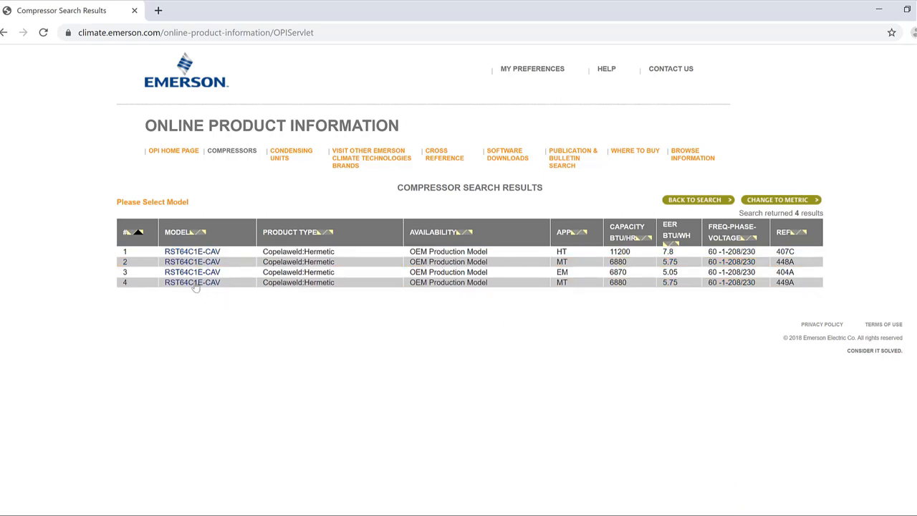
pyautogui.click(191, 272)
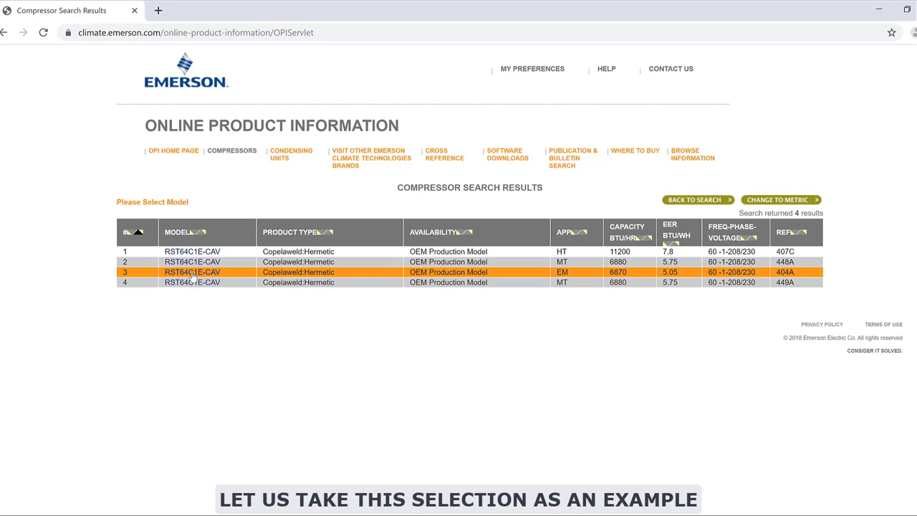
# - View the EM RST64C1E-CAV summary with its performance, mechanical, electrical and capacitor tables
pyautogui.click(192, 273)
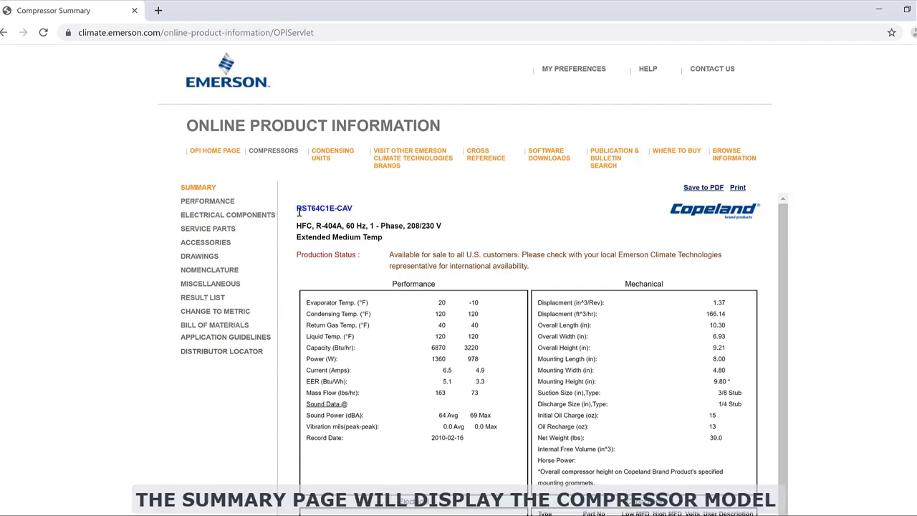
pyautogui.scroll(-3)
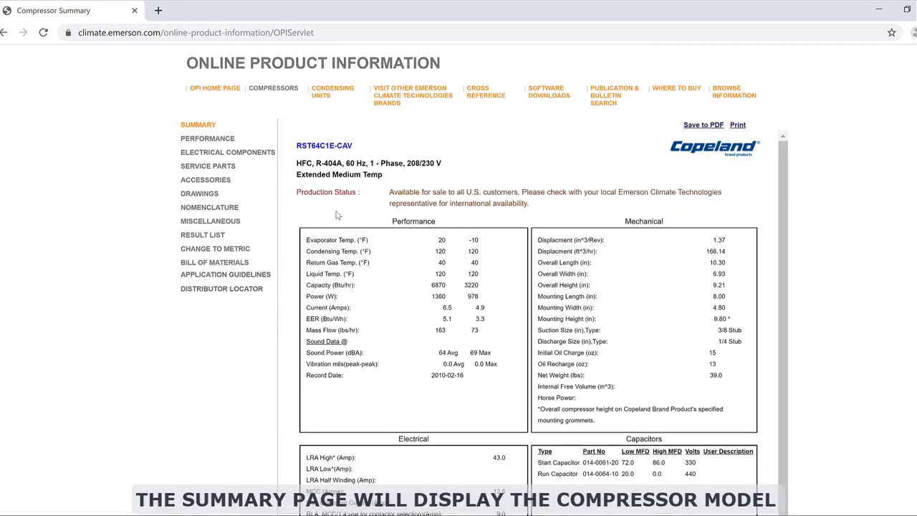
pyautogui.moveTo(541, 221)
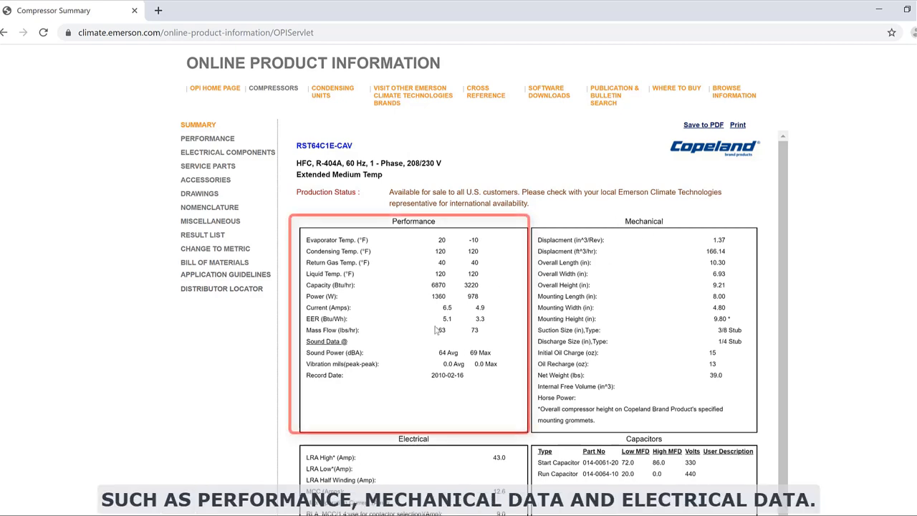
pyautogui.scroll(-3)
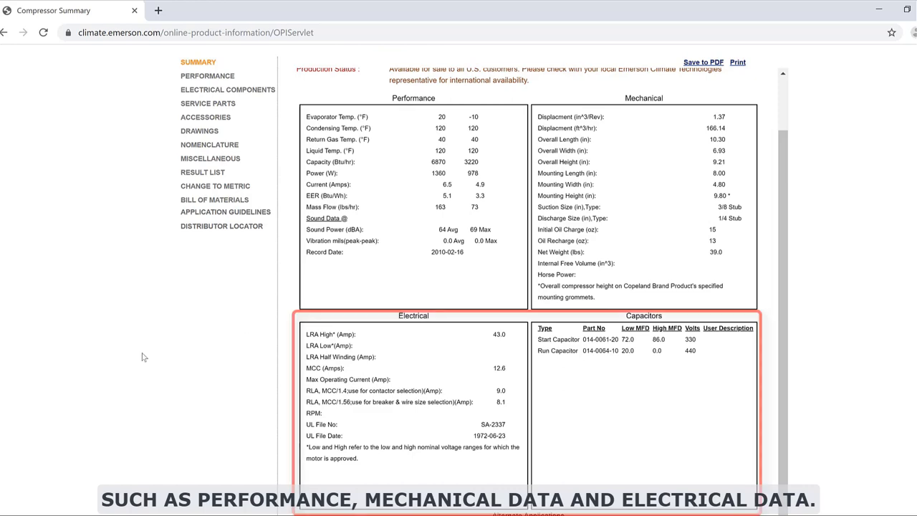
pyautogui.scroll(3)
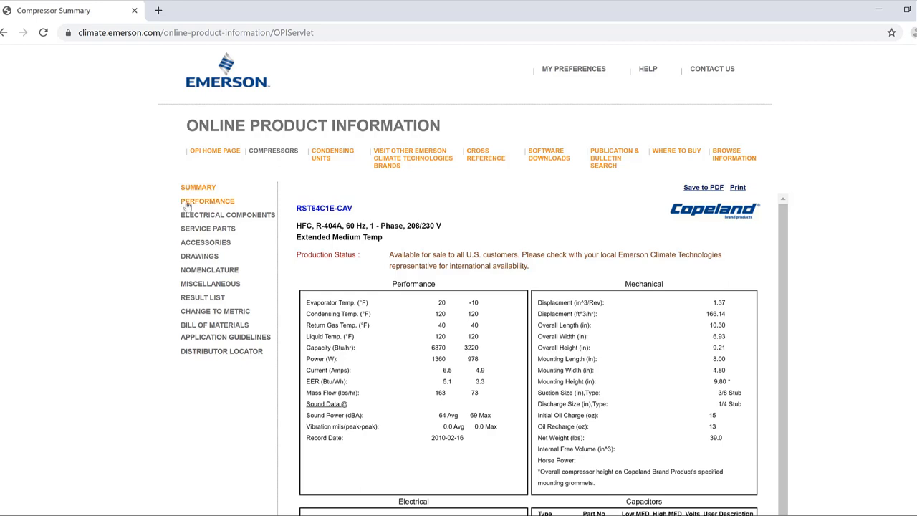
# - View the RST64C1E-CAV performance rating table across condensing and evaporating temperatures
pyautogui.click(206, 200)
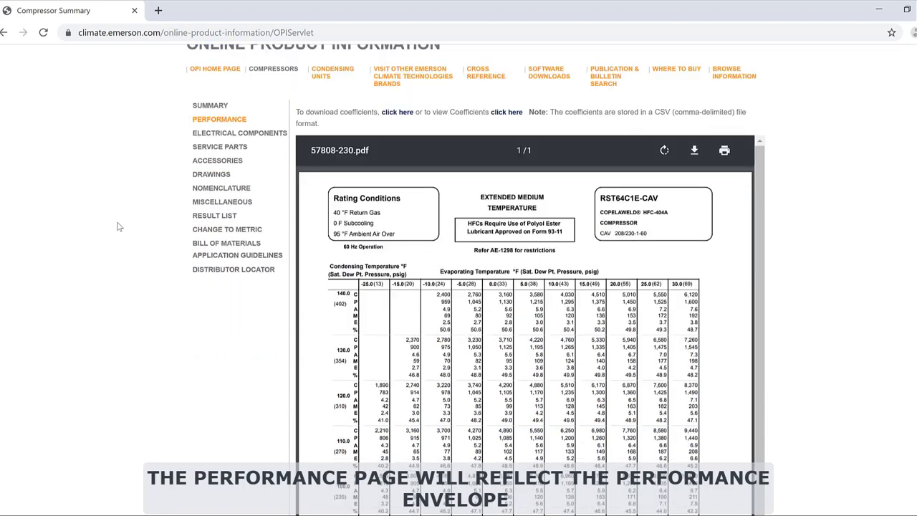
pyautogui.scroll(-3)
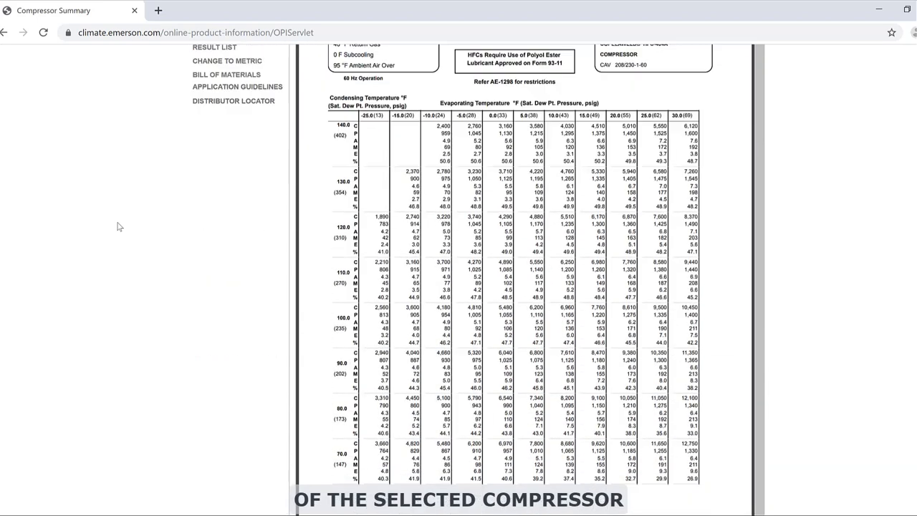
pyautogui.scroll(-3)
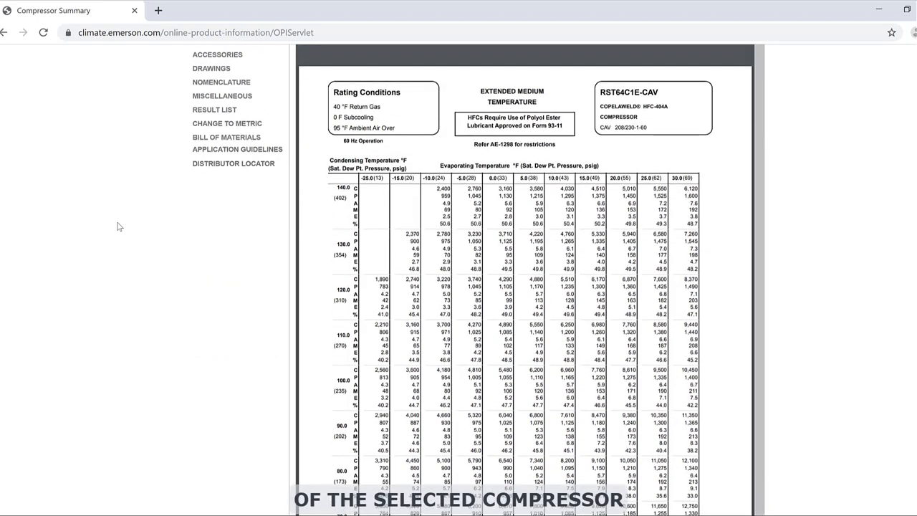
pyautogui.click(220, 75)
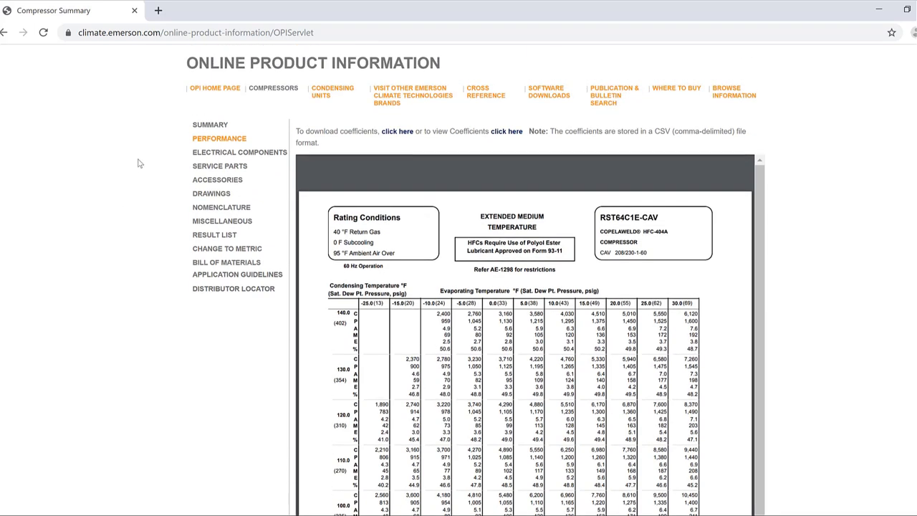
# - View the electrical components list: protector, stator, relays and capacitors
pyautogui.click(239, 152)
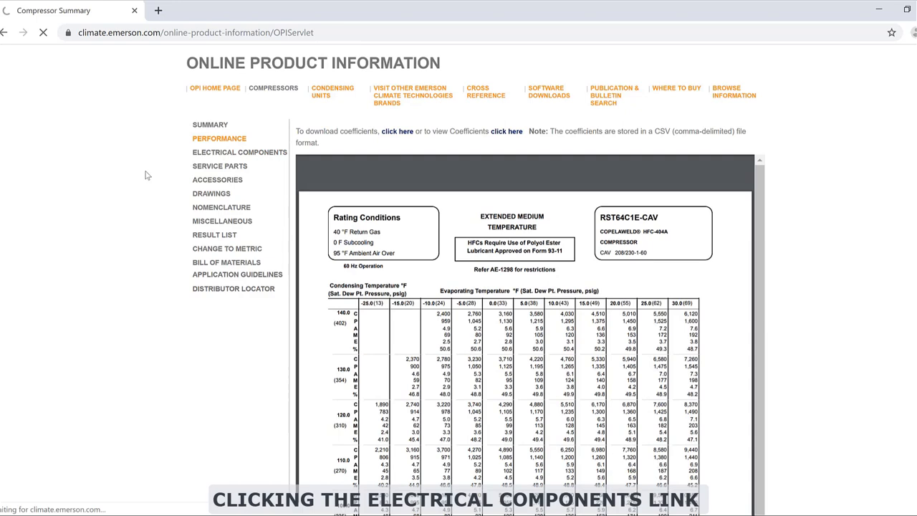
pyautogui.click(239, 152)
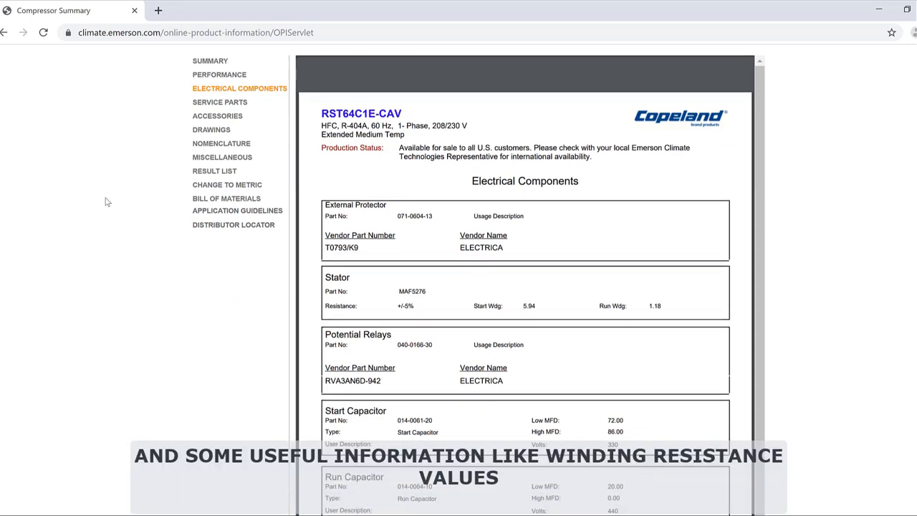
pyautogui.scroll(-3)
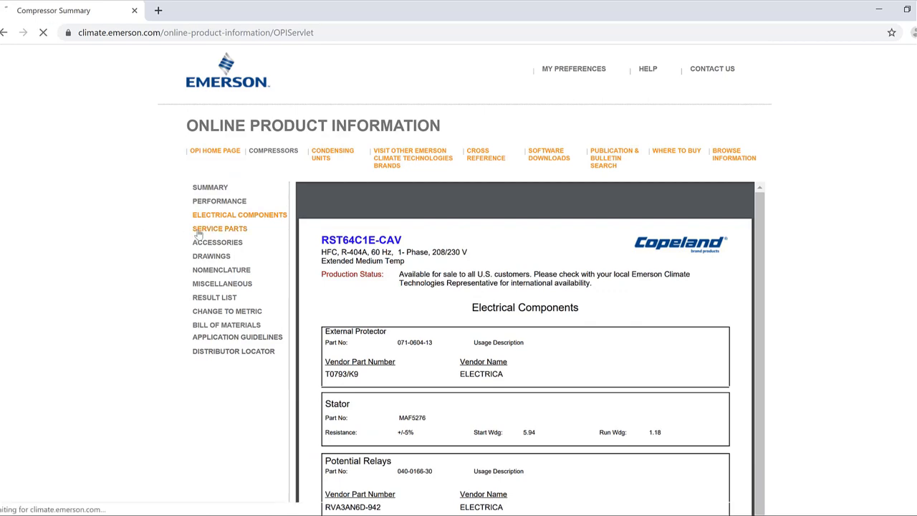
# - View the service parts list, then the accessories with crankcase heaters and spacer mounting assembly
pyautogui.click(221, 228)
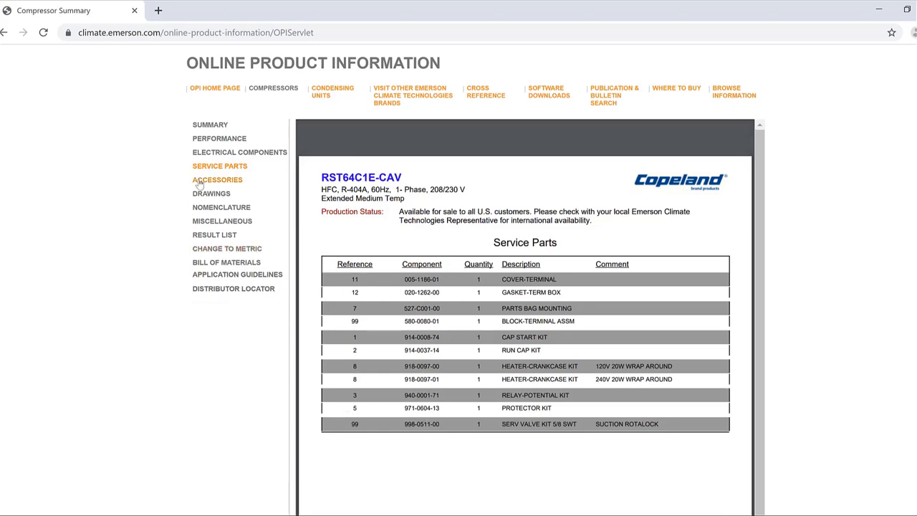
pyautogui.click(218, 180)
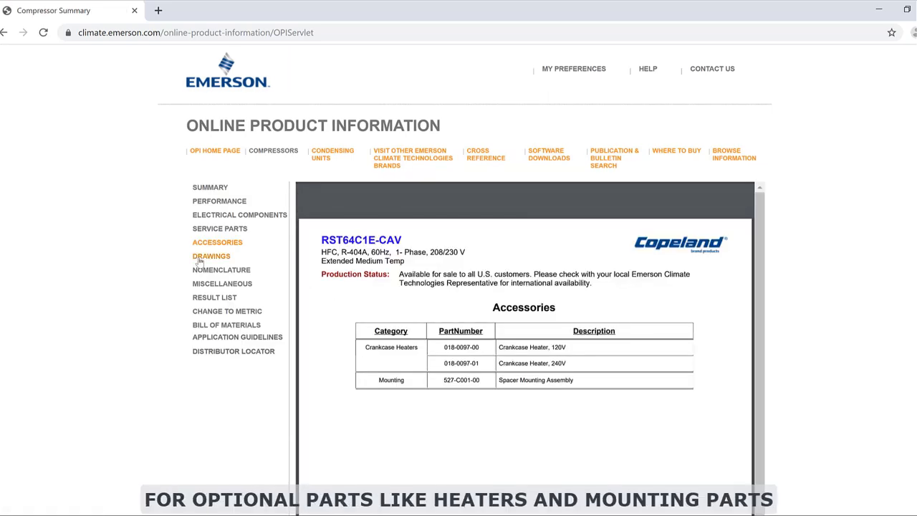
# - View the stub tube fittings dimensional drawing PDF from the Drawings page
pyautogui.click(212, 255)
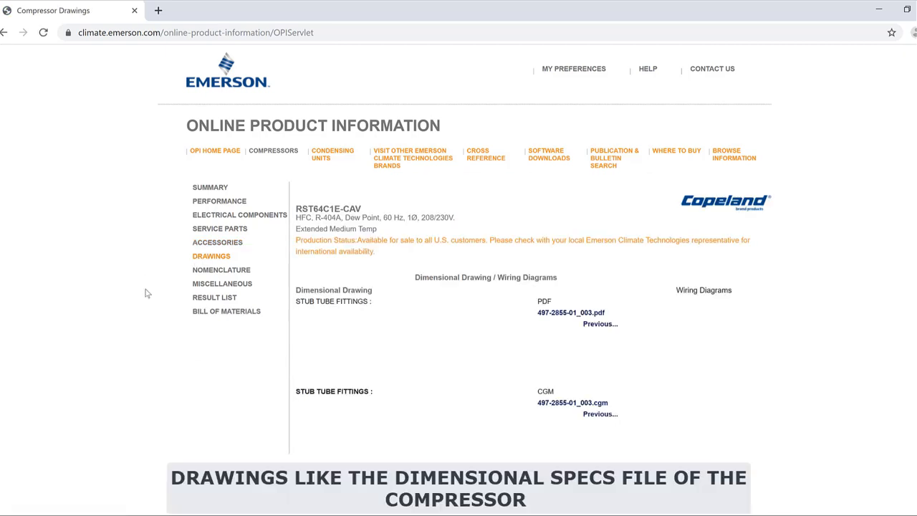
pyautogui.moveTo(545, 320)
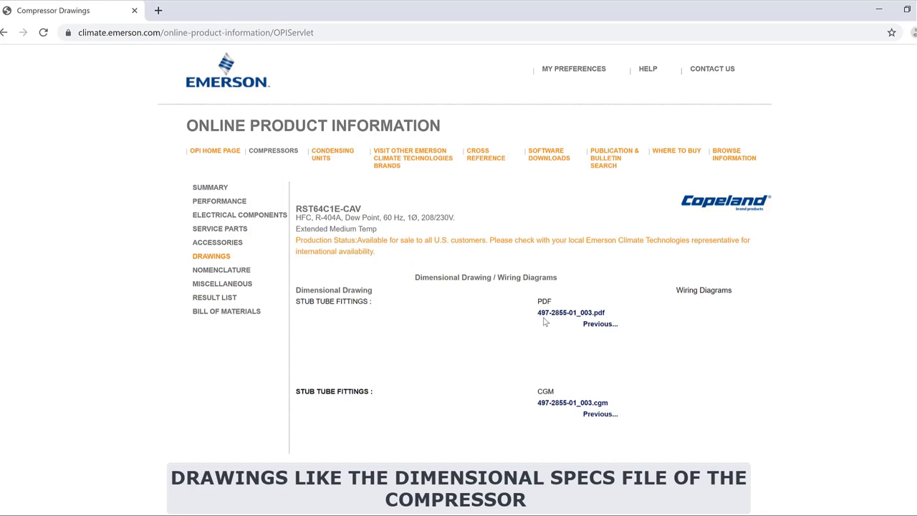
pyautogui.click(570, 312)
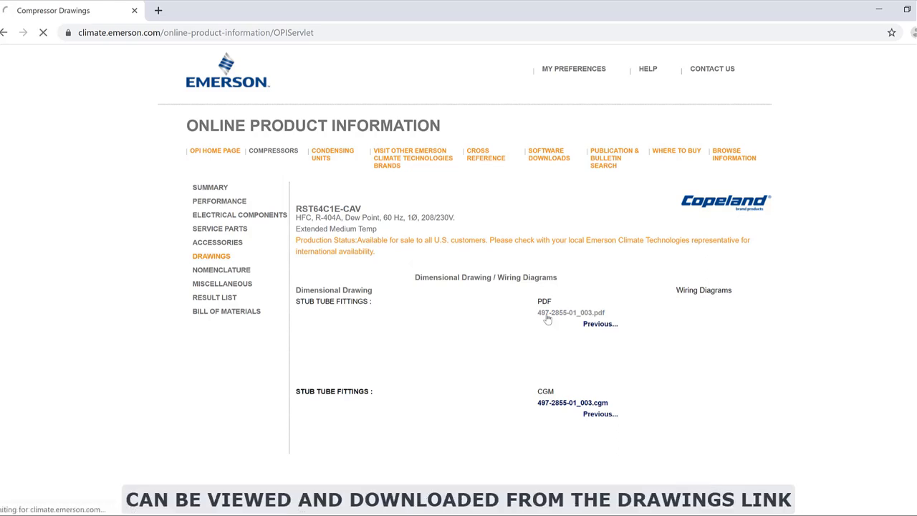
pyautogui.click(571, 312)
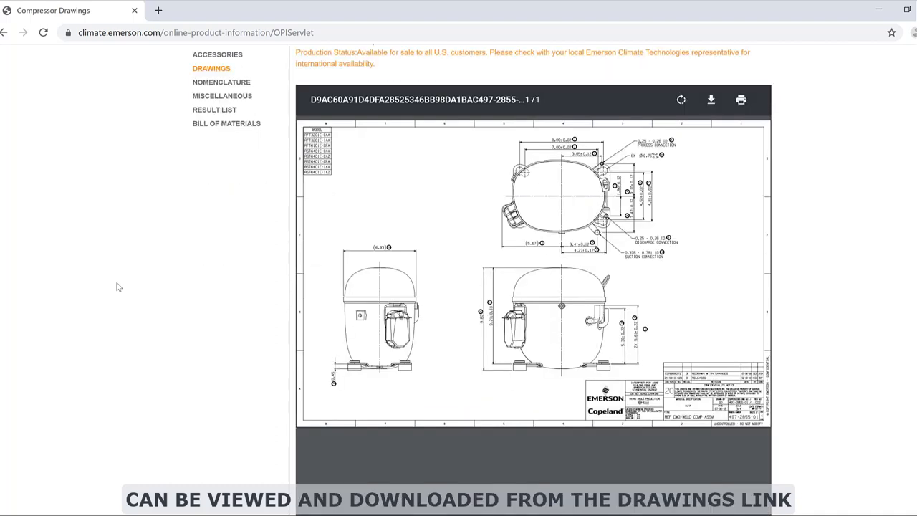
pyautogui.moveTo(455, 271)
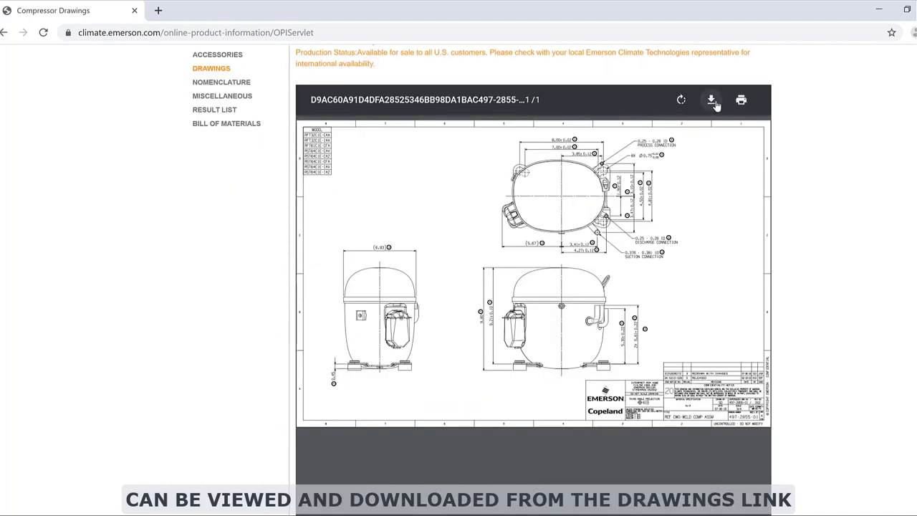
pyautogui.moveTo(711, 100)
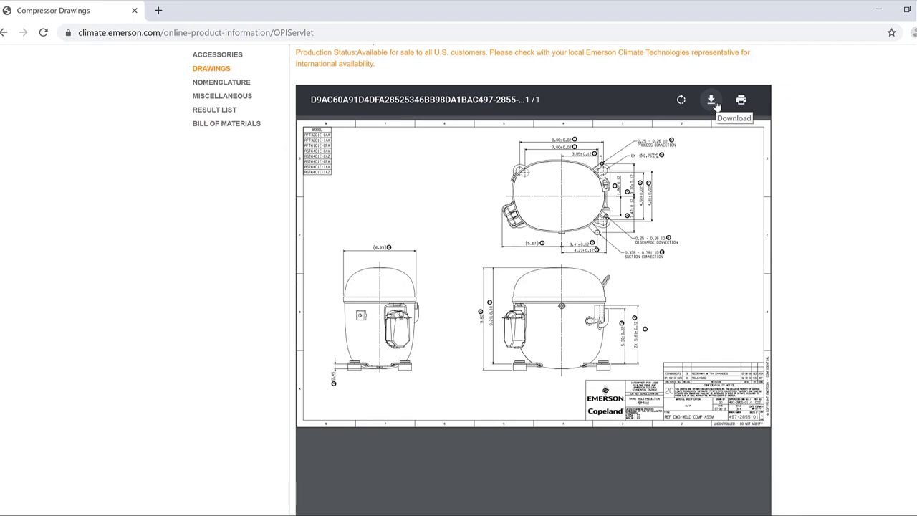
pyautogui.moveTo(138, 261)
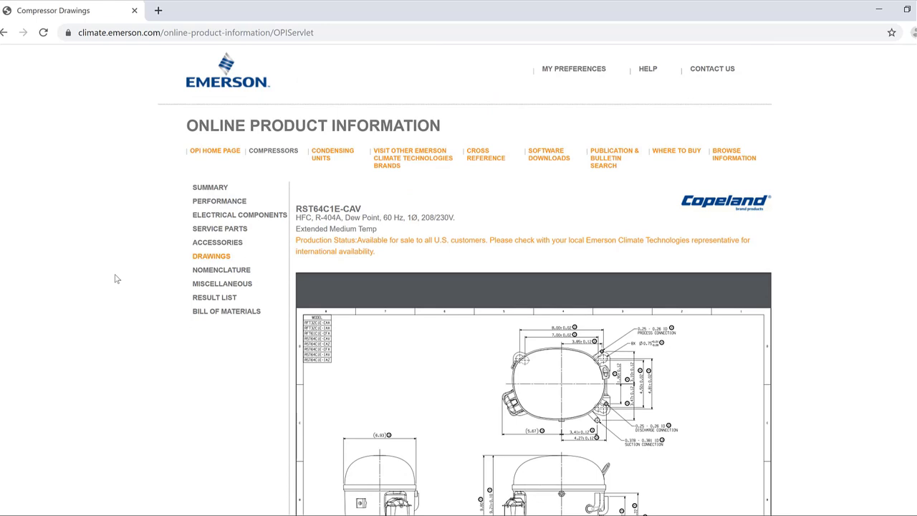
pyautogui.moveTo(129, 289)
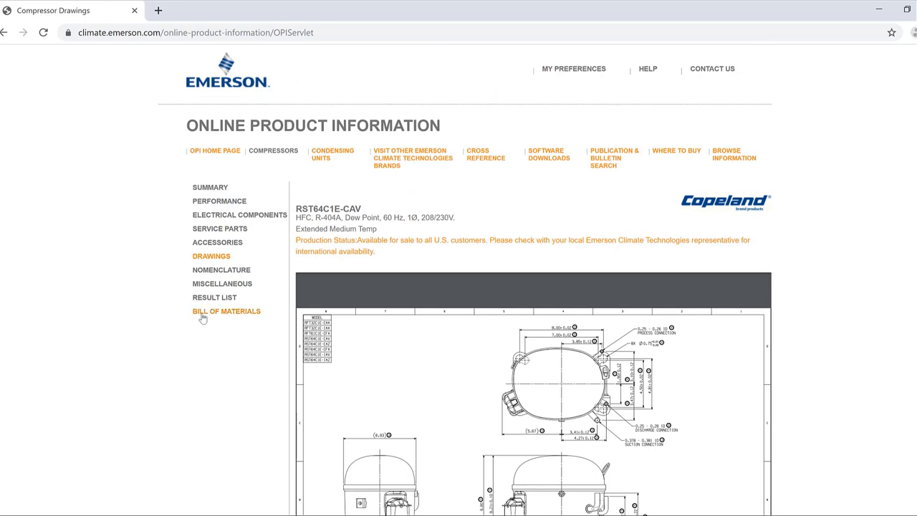
# - View the bill of materials with OEM and service suction and discharge connection sizes
pyautogui.click(226, 311)
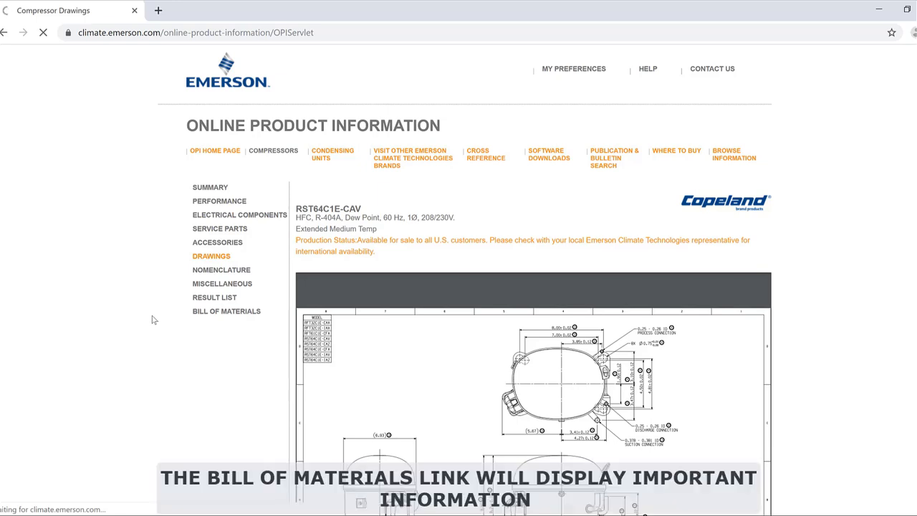
pyautogui.click(226, 323)
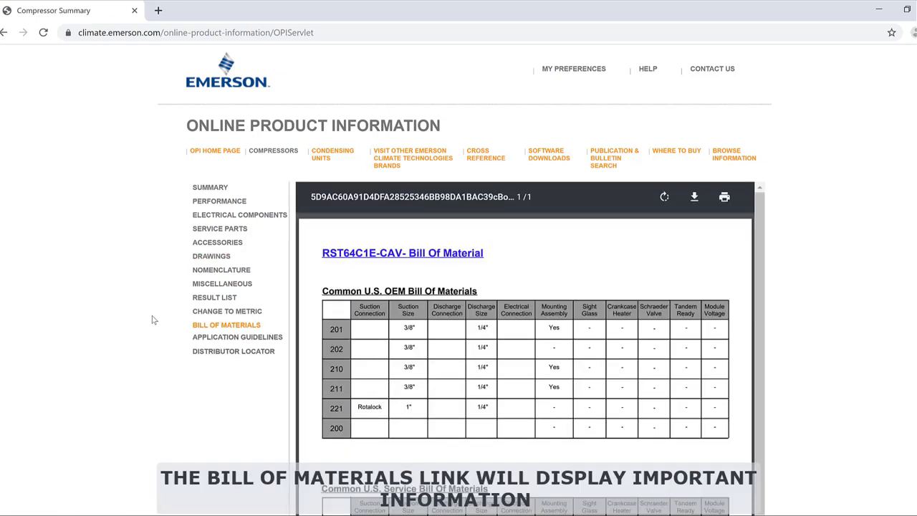
pyautogui.scroll(-3)
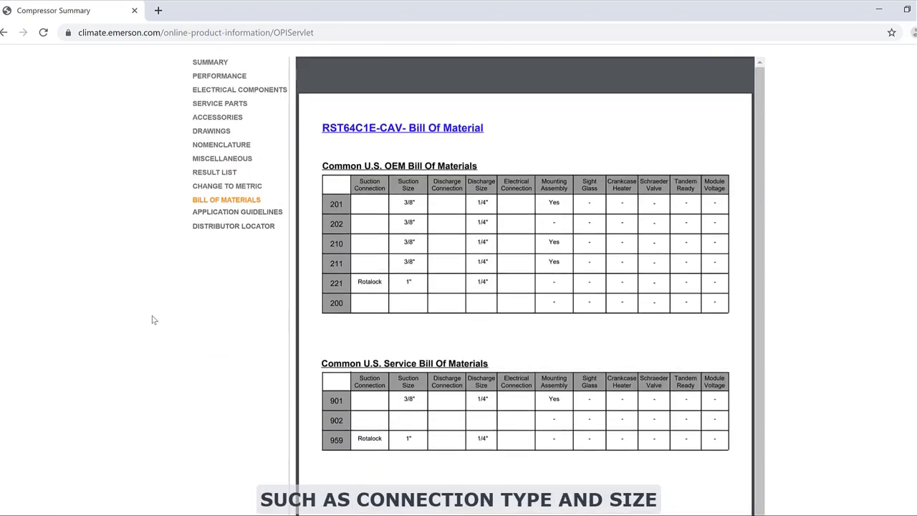